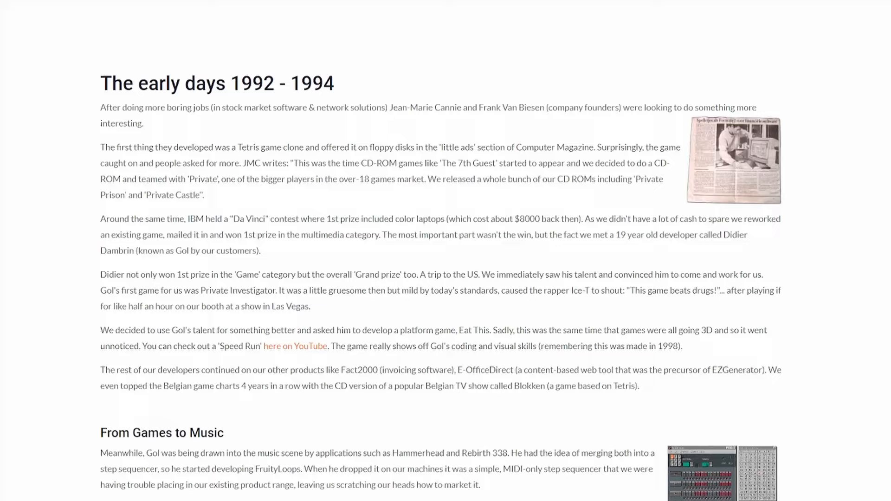
Step: Scroll the Image-Line history page from 'The early days' to 'How FruityLoops became FL Studio'
scroll(down, 3)
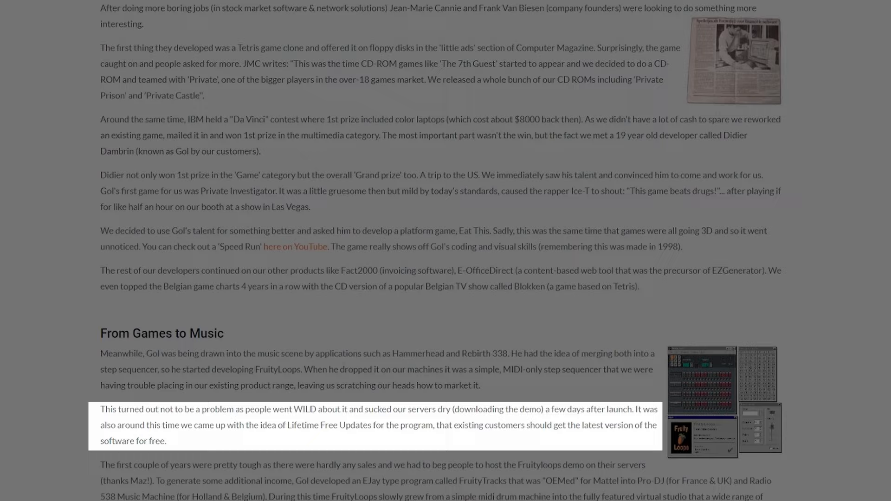
scroll(down, 3)
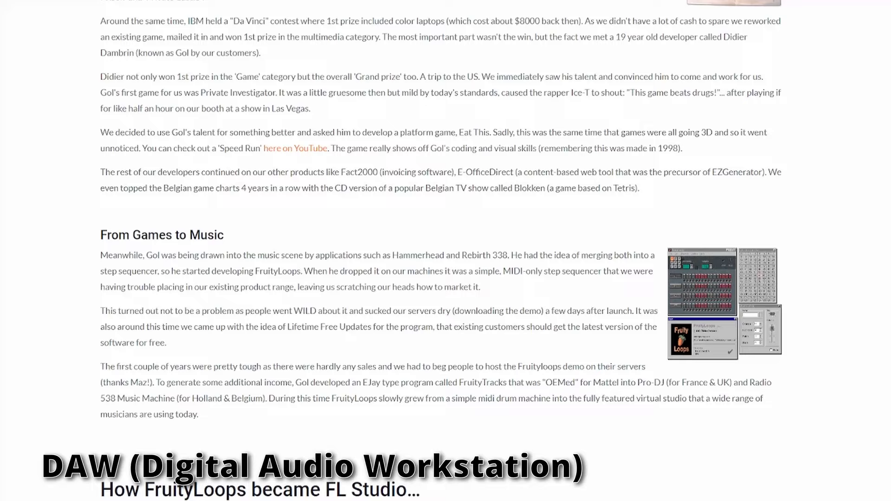
scroll(down, 3)
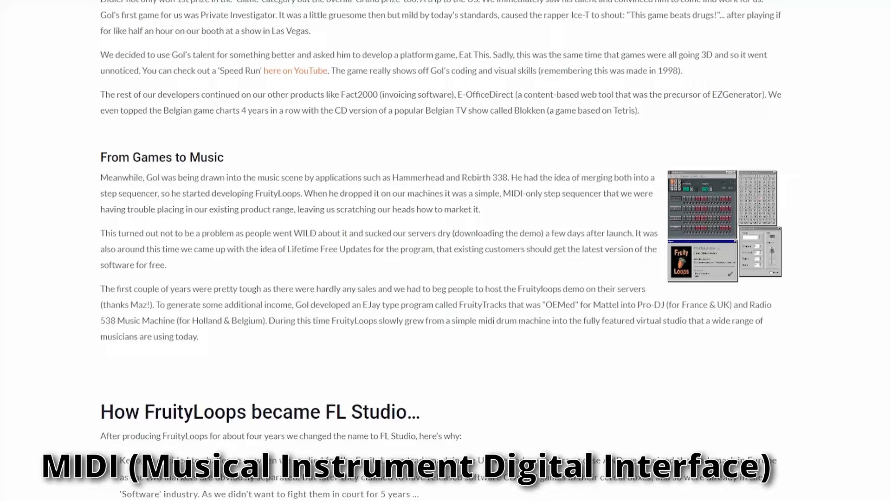
scroll(down, 3)
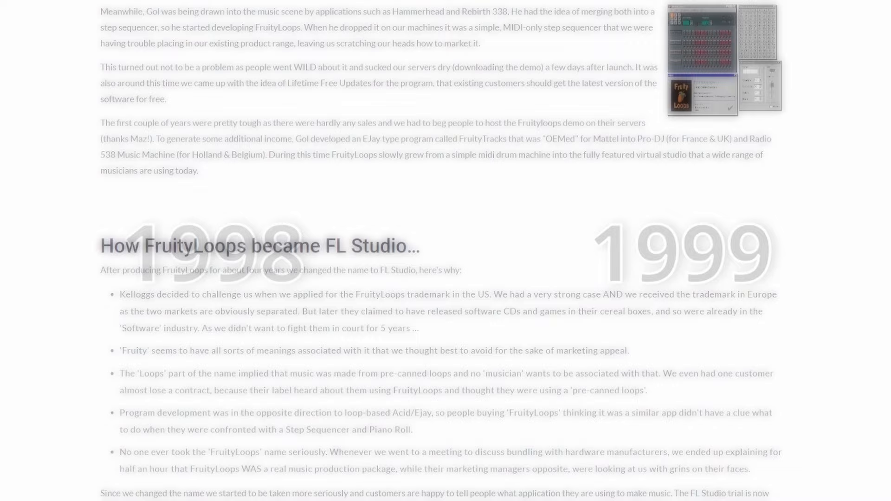
scroll(down, 3)
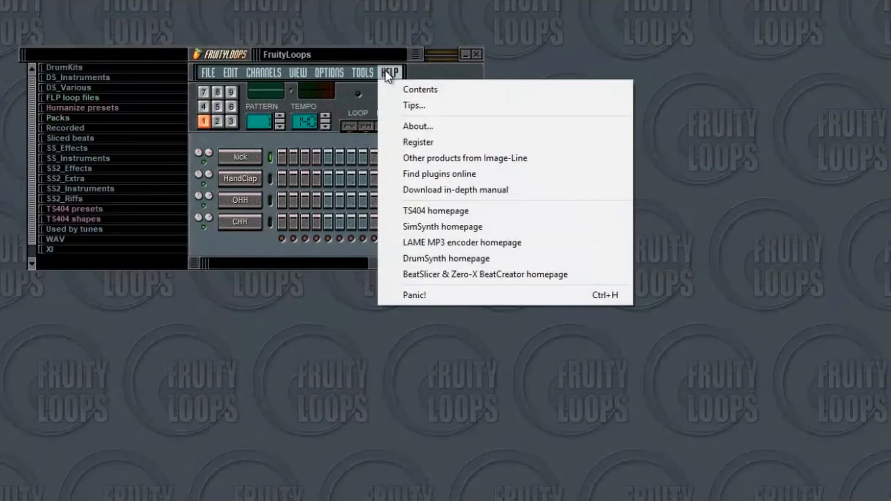
Step: Show the About credits window for the FruityLoops Pro 2 demo via Help > About
click(417, 126)
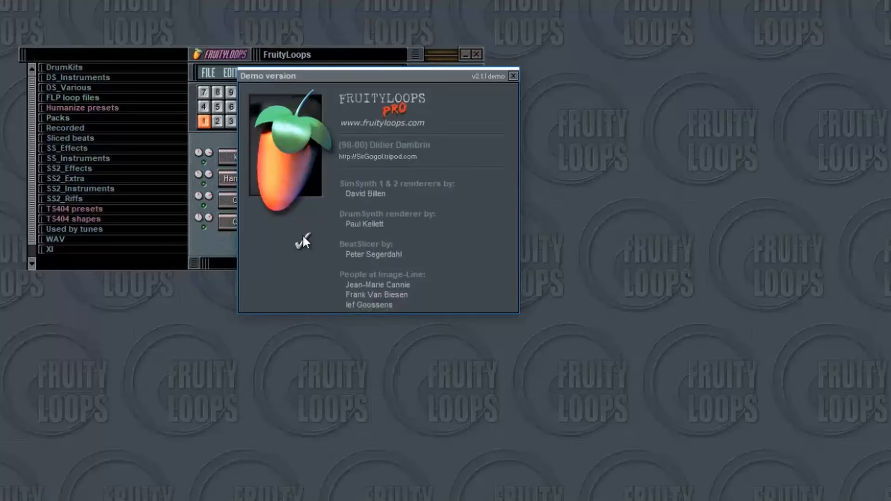
scroll(down, 3)
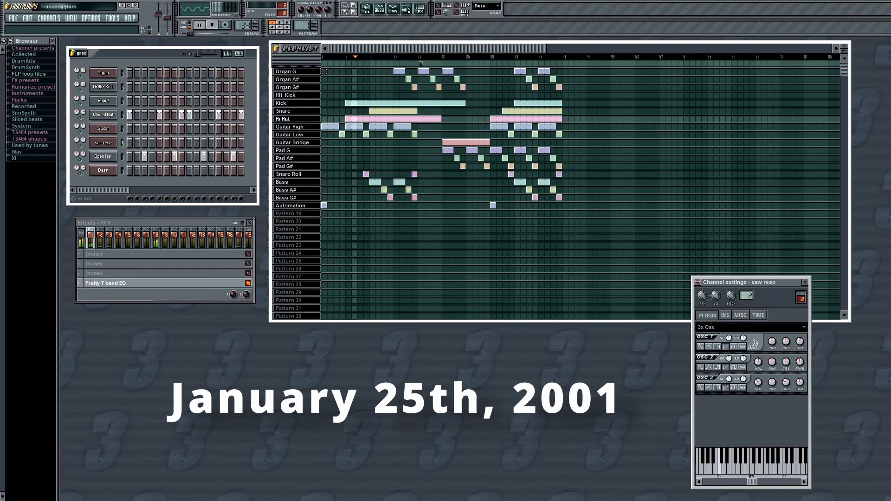
Step: Select the TR909 Kick channel and show FX track 2 with Fruity phaser and 7 band EQ
click(106, 283)
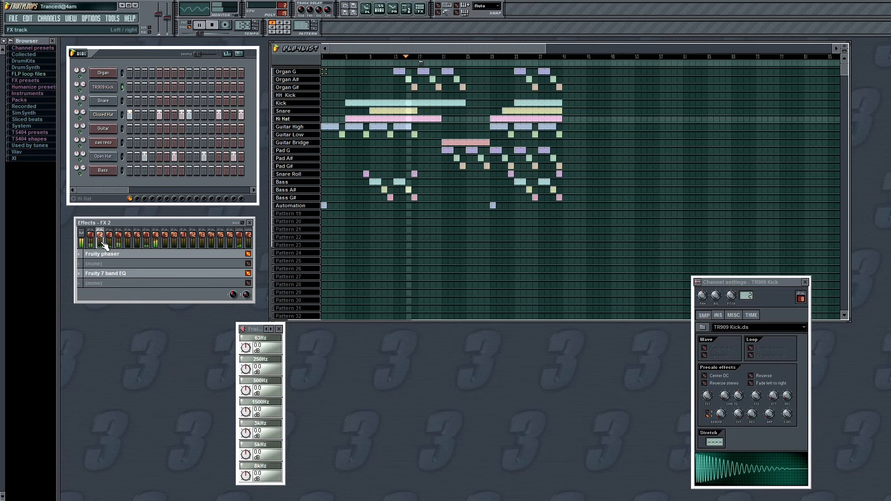
click(103, 142)
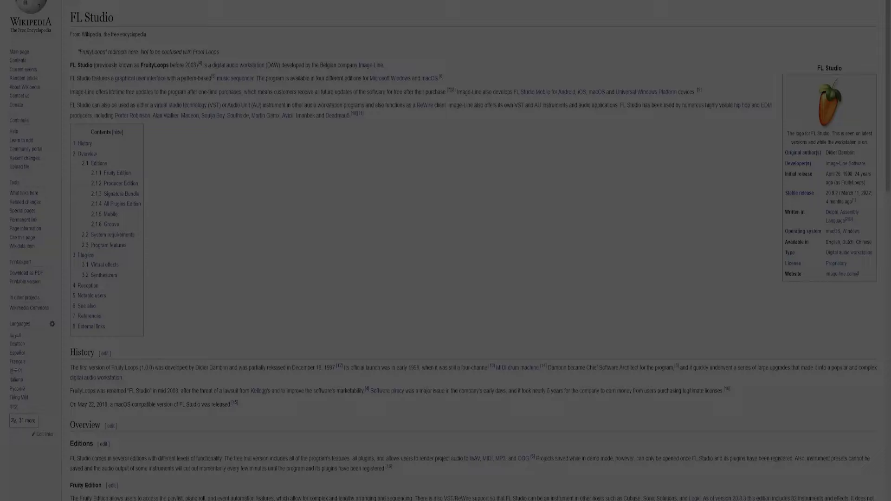
Step: Scroll the FL Studio Wikipedia article down to its History and Editions sections
scroll(down, 3)
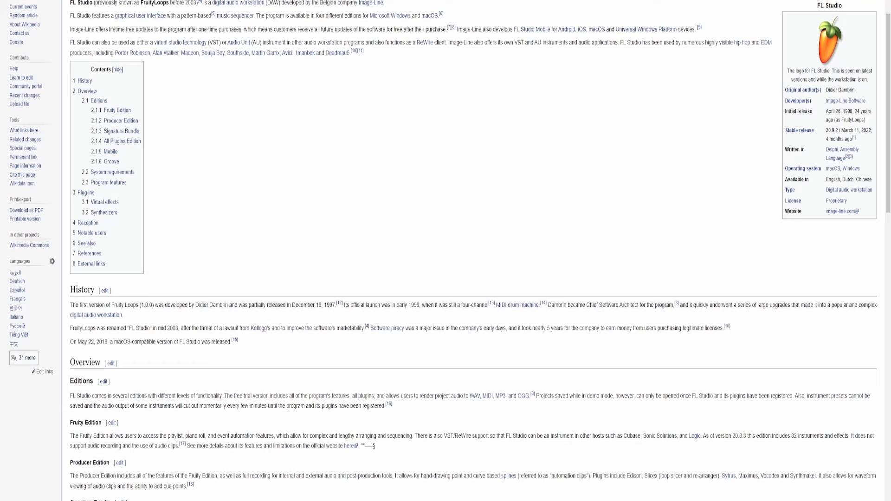
scroll(down, 3)
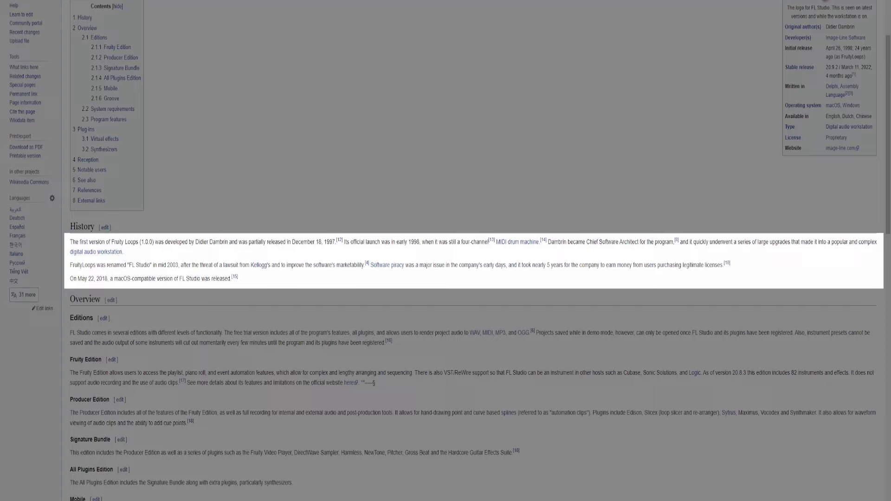
scroll(down, 3)
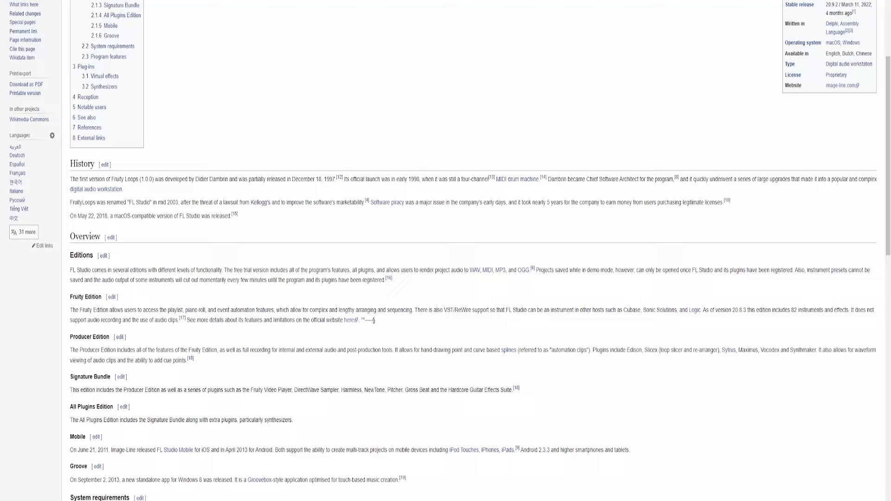
scroll(down, 3)
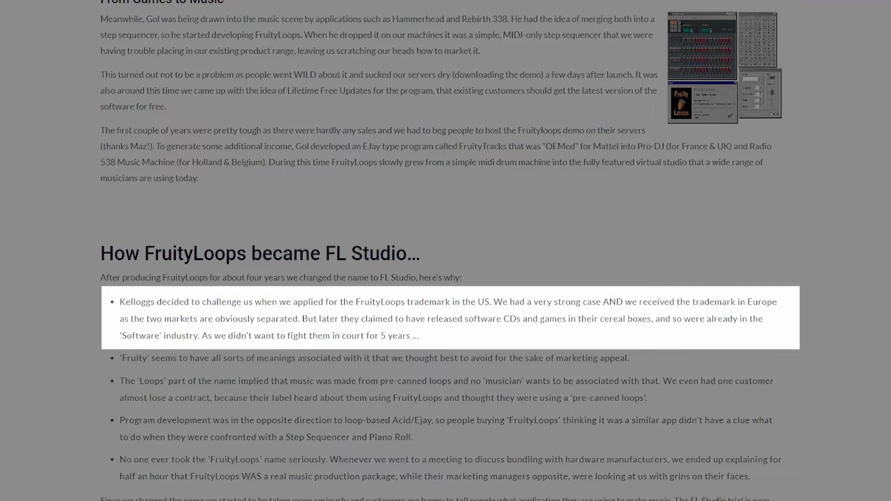
scroll(up, 3)
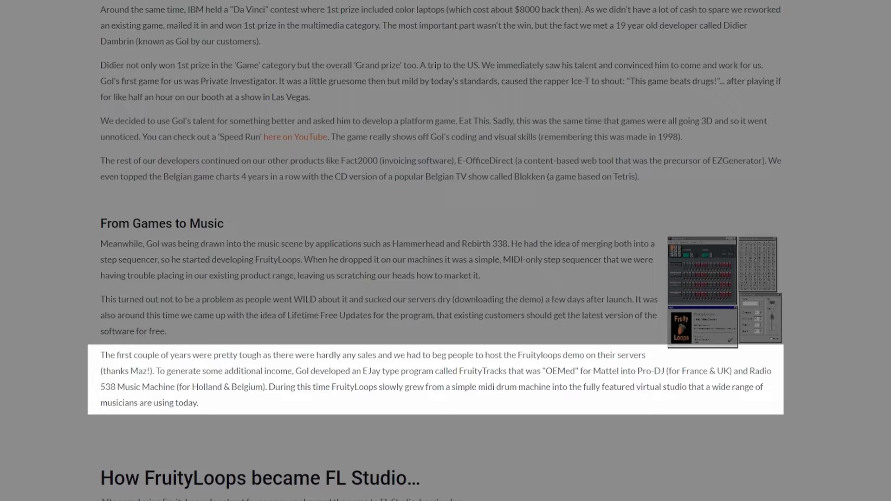
scroll(down, 3)
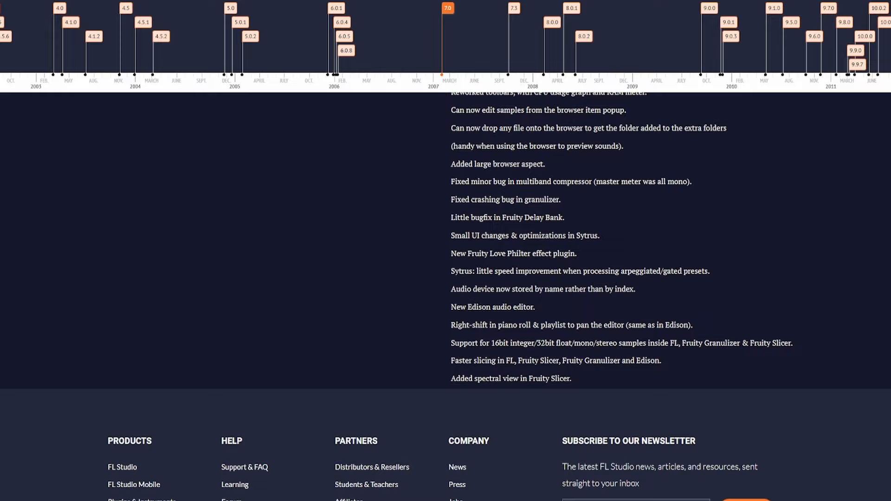
Step: Scroll the FL Studio release timeline to the 7.0 changelog listing the Edison audio editor
scroll(down, 3)
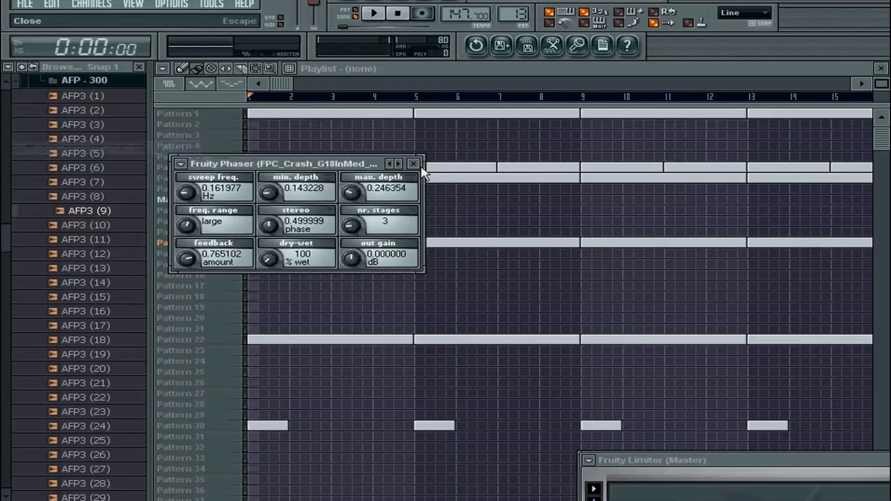
Step: Close the Fruity Phaser window, play the HORN06 piano roll pattern, then stop playback
click(373, 13)
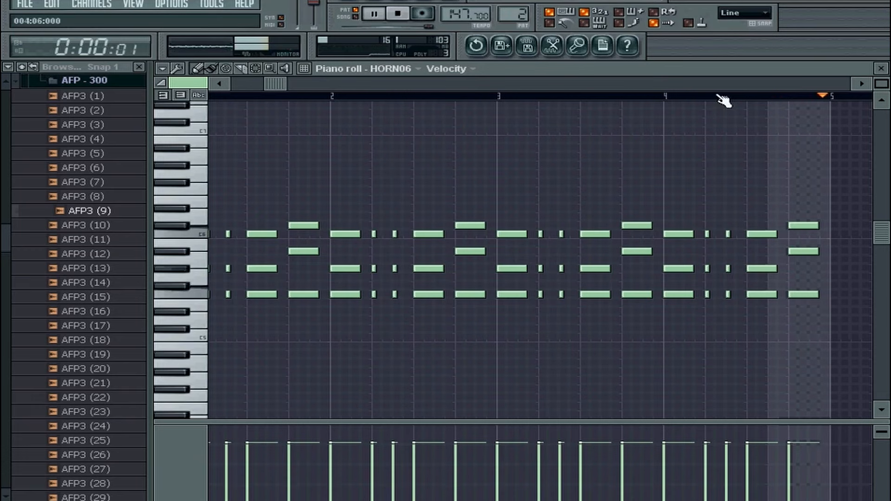
click(374, 13)
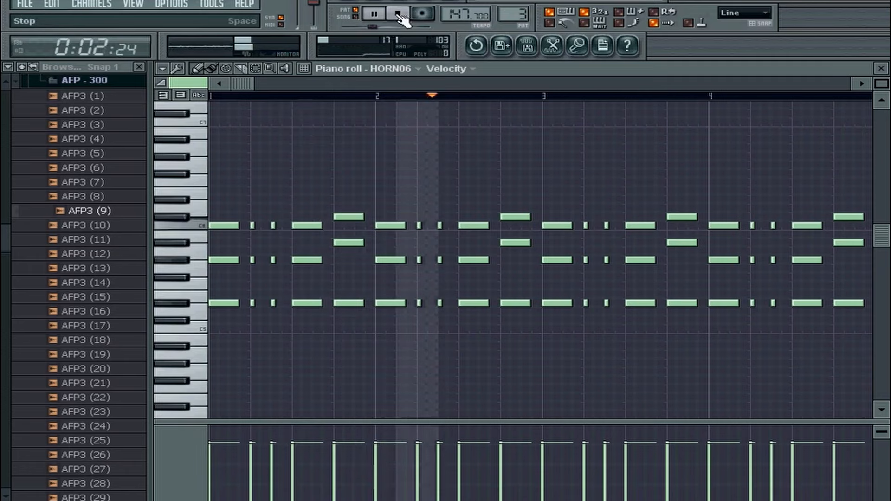
click(397, 13)
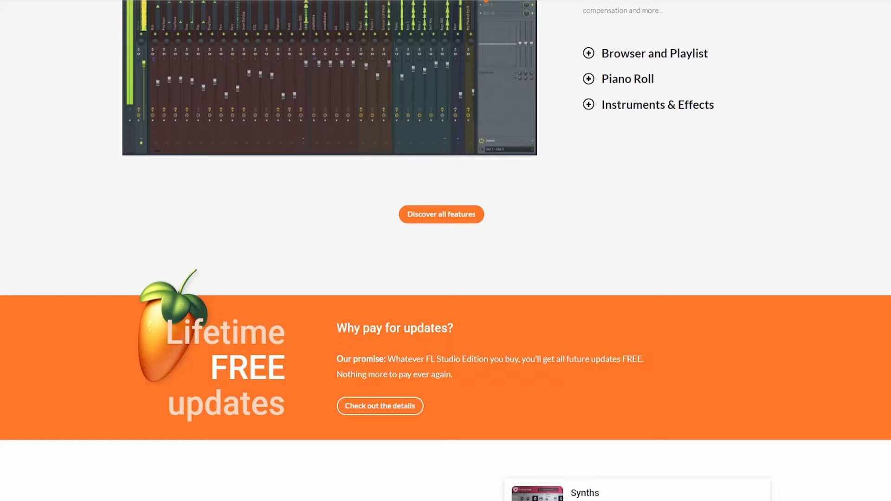
scroll(down, 3)
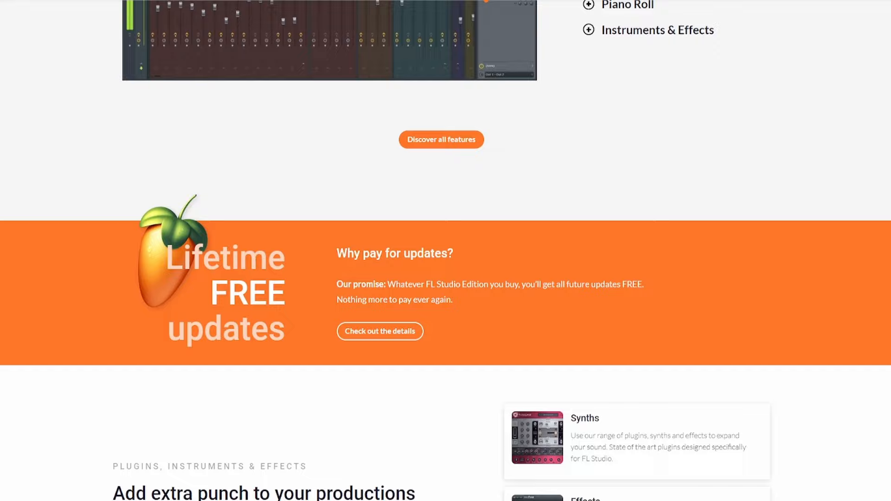
scroll(down, 3)
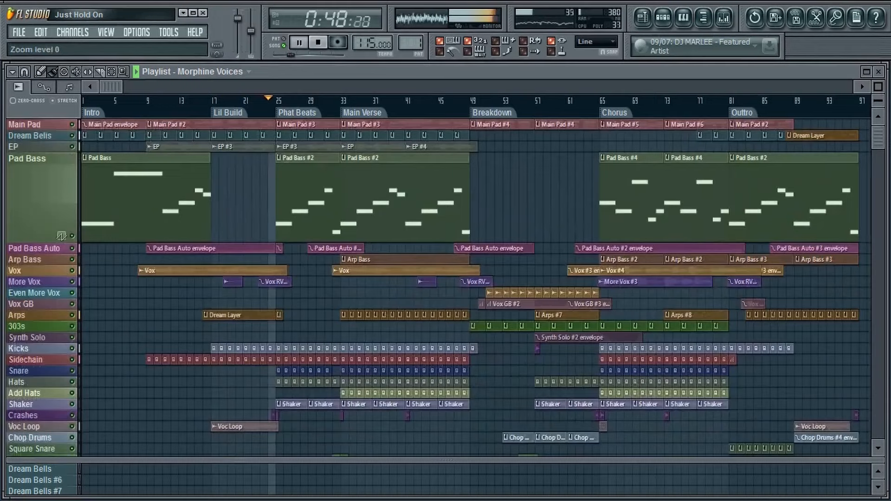
Step: Set the bar 5 playlist time marker's action to Loop from its right-click menu
right_click(616, 98)
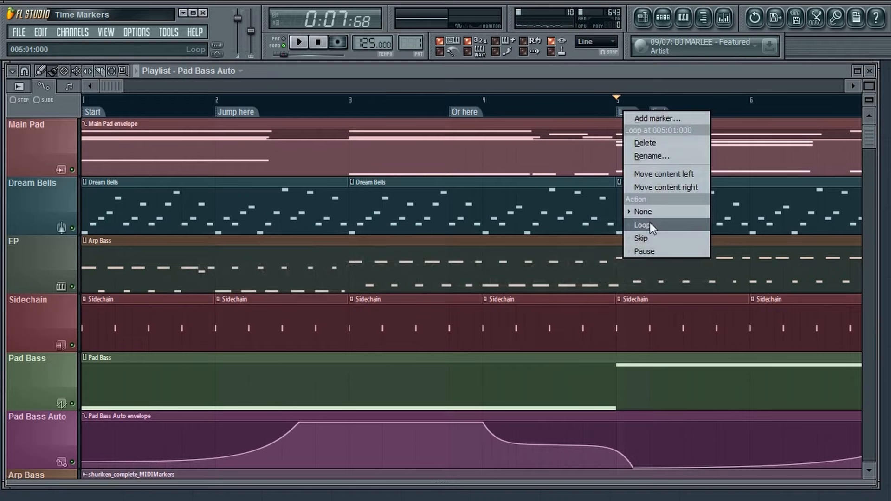
click(643, 225)
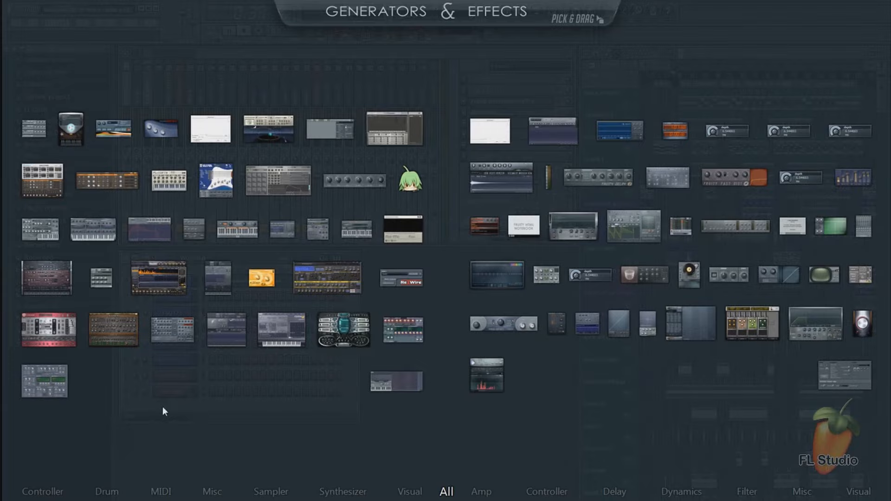
Step: Filter the Generators & Effects gallery to show only the Amp category
click(480, 491)
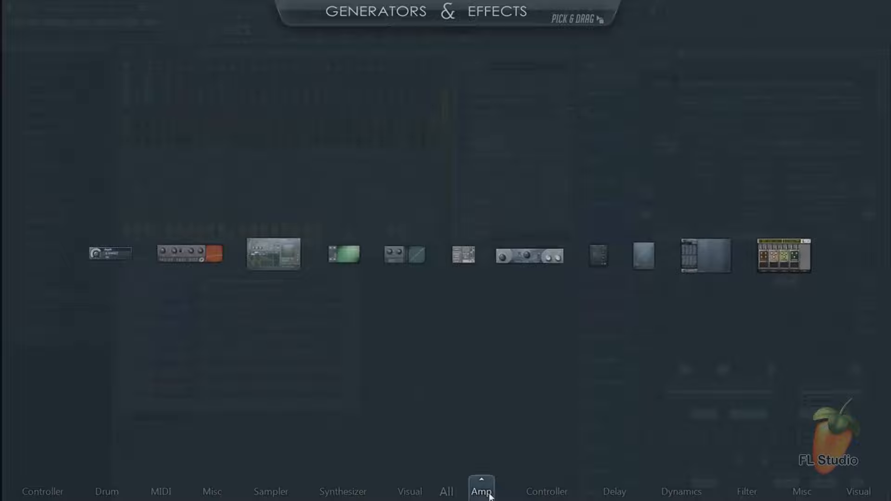
click(446, 492)
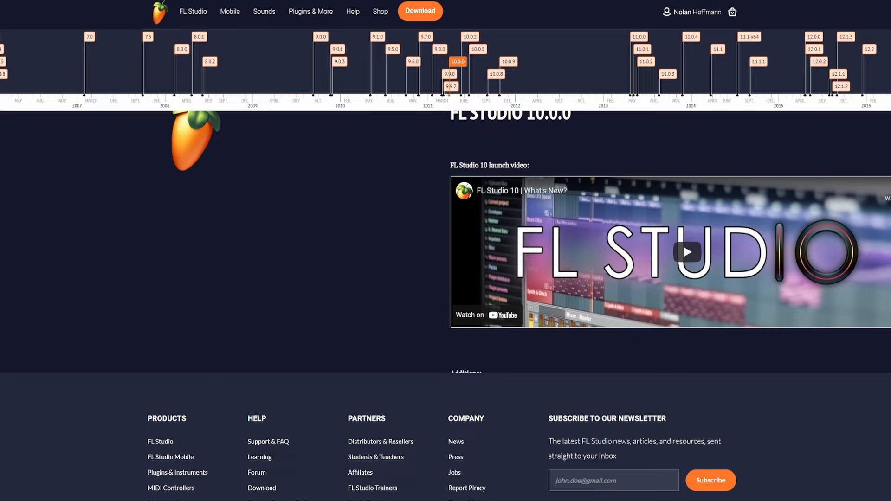
Step: Load the FL Studio 10.0.0 release page with its launch video from the timeline marker
click(686, 253)
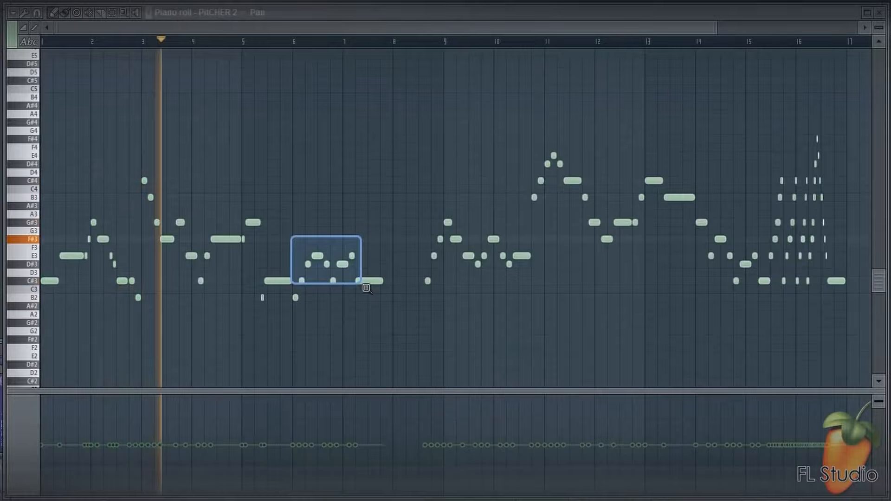
Step: Export the piano roll as a score sheet, leading to the PoiZone–Fast Dist–Delay 2 Patcher map
click(24, 13)
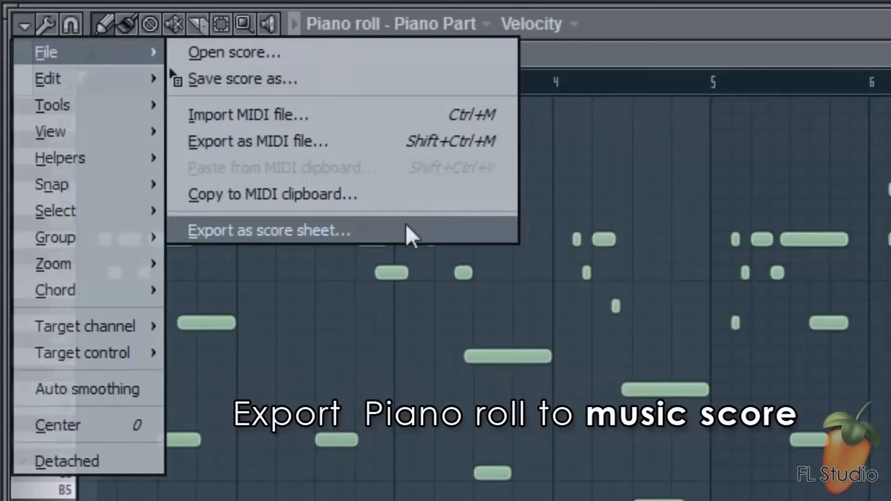
click(270, 230)
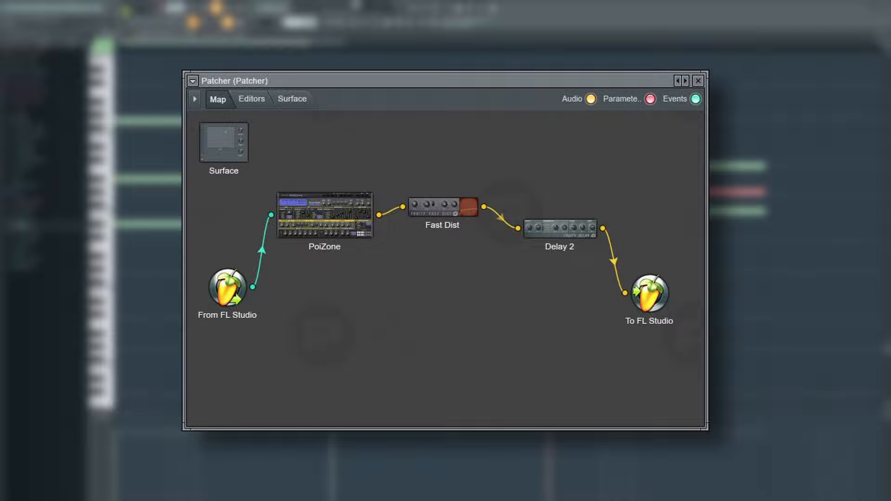
Step: Show the Piano pattern's four-bar sustained-chord progression in the piano roll
click(698, 80)
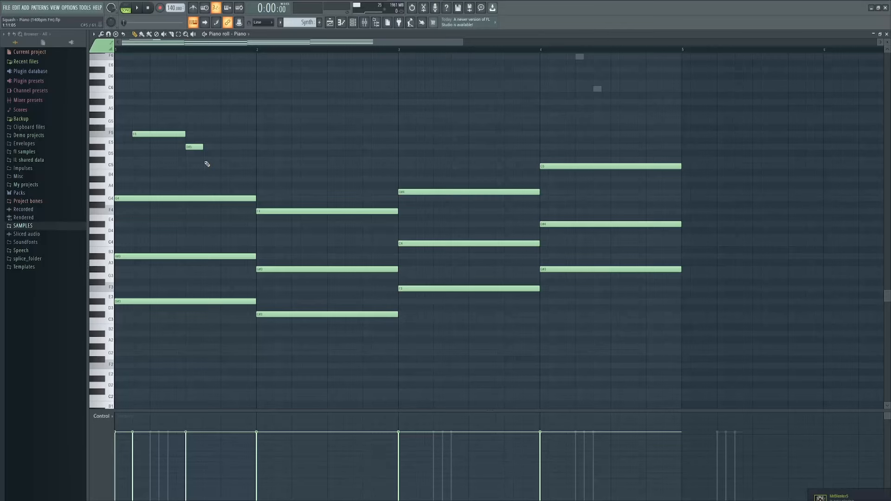
click(136, 8)
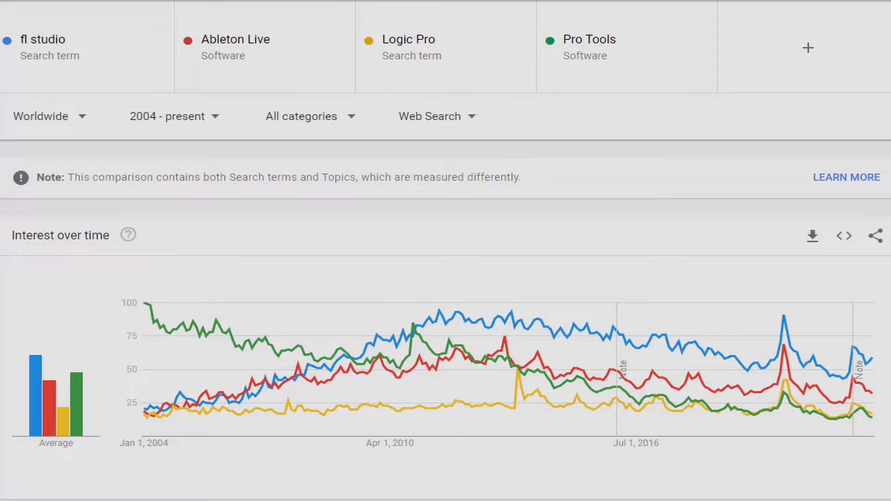
Step: Select the FL Studio 20.0 timeline entry from May 22, 2018 with its launch video
click(53, 39)
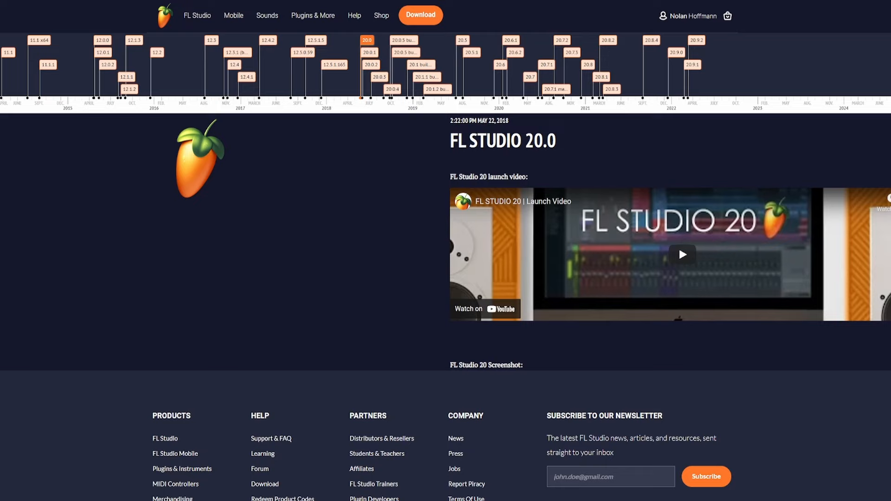
Step: Scroll the overview page past the mixer features to the Lifetime FREE updates banner
scroll(down, 3)
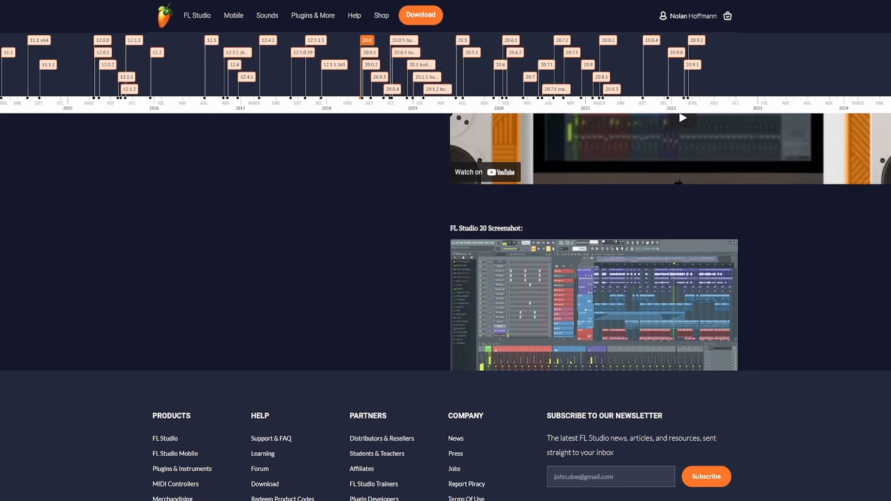
scroll(down, 3)
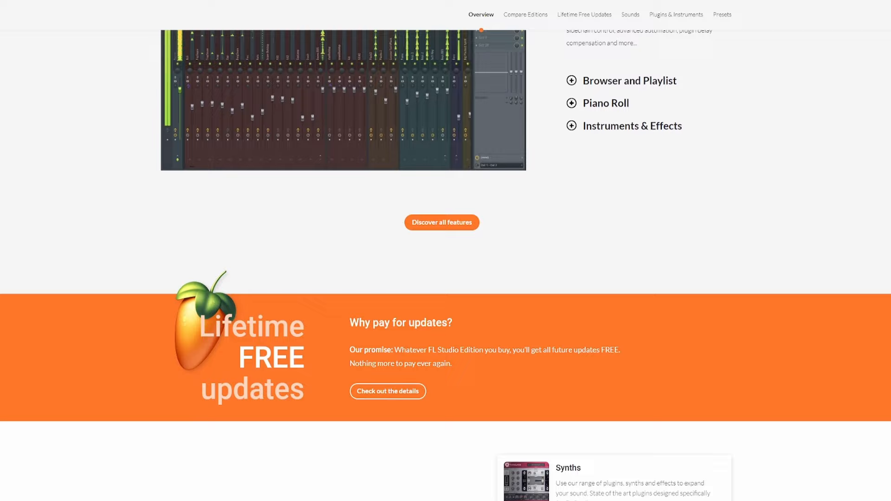
Step: Scroll down to the plugins section with Synths, Effects and Tools cards
scroll(down, 3)
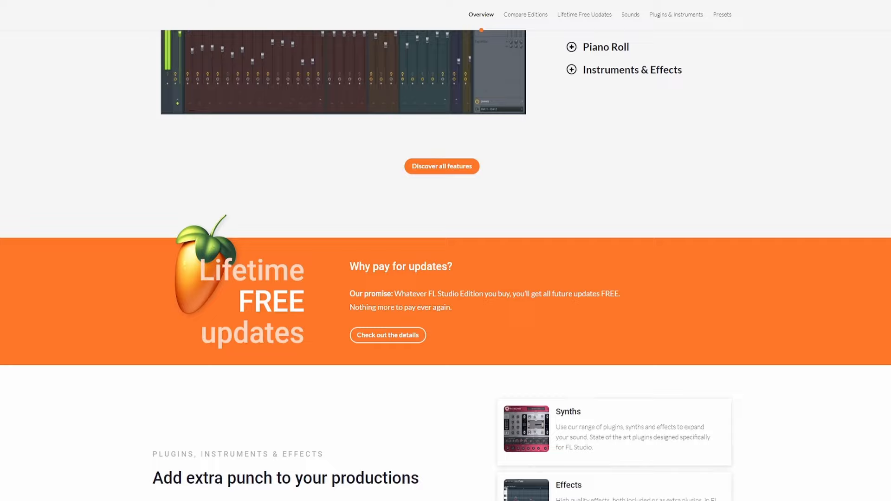
scroll(down, 3)
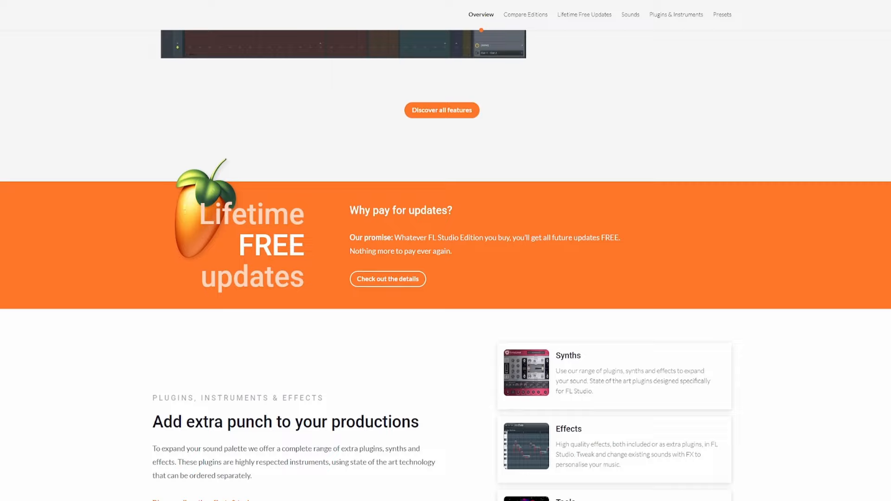
scroll(down, 3)
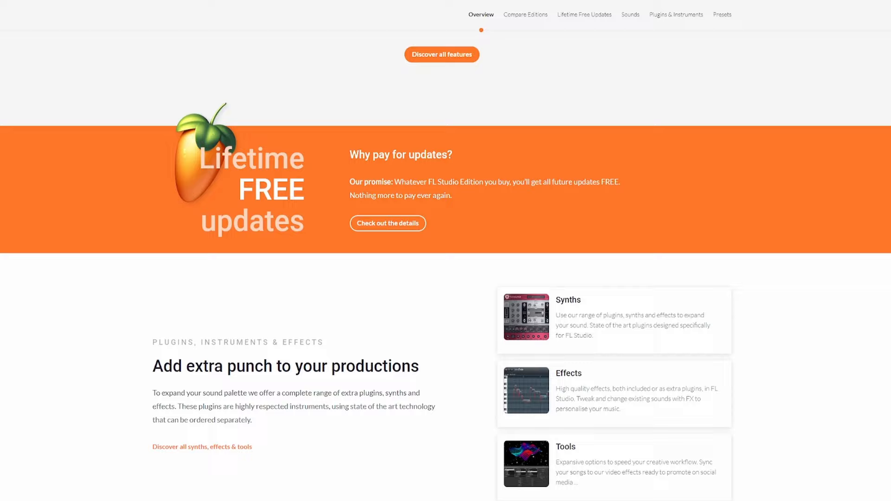